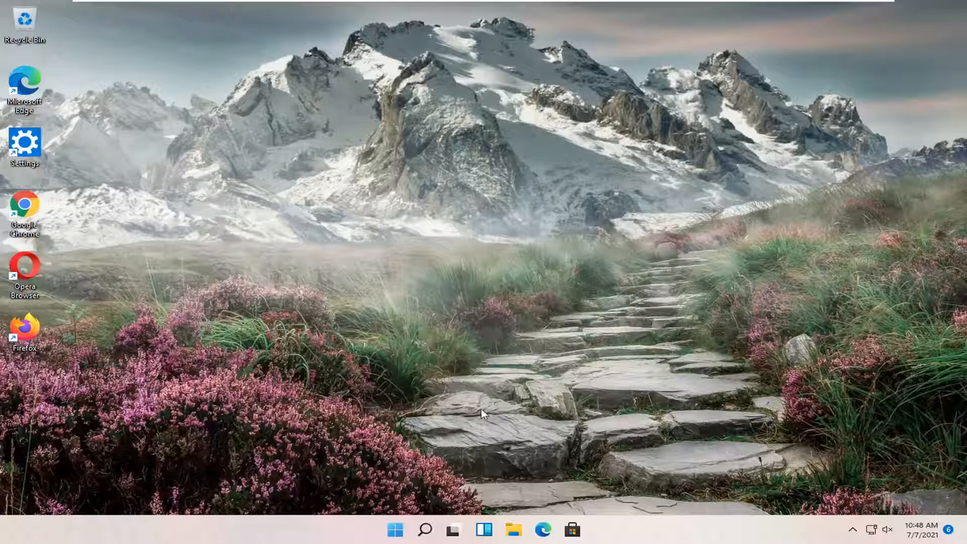
- Launch Settings from the Start button's context menu, landing on the System page
right_click(393, 539)
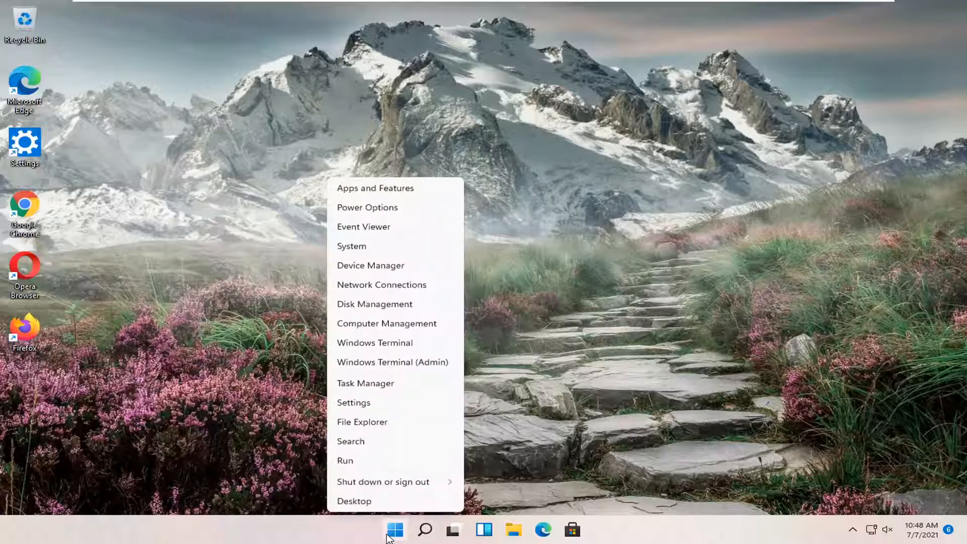
left_click(353, 403)
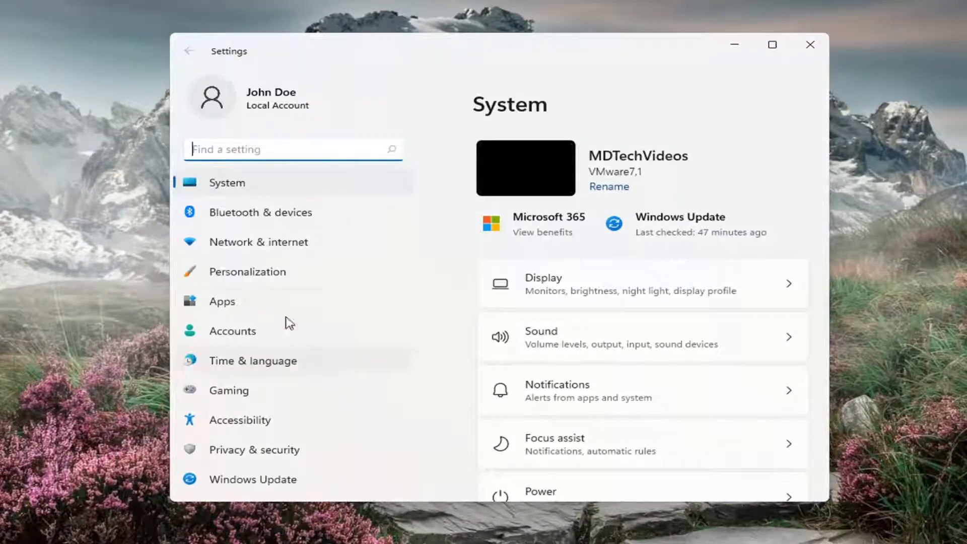
mouse_move(310, 294)
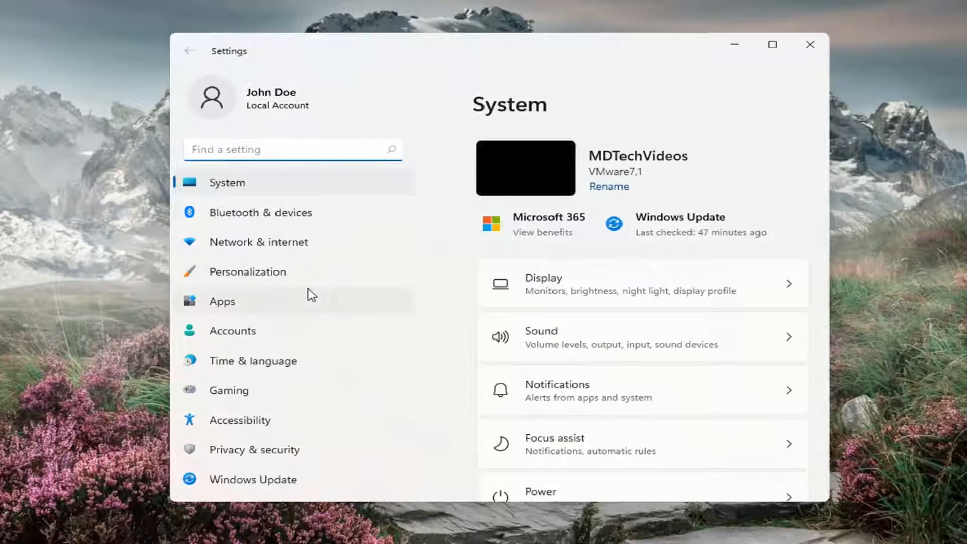
mouse_move(252, 109)
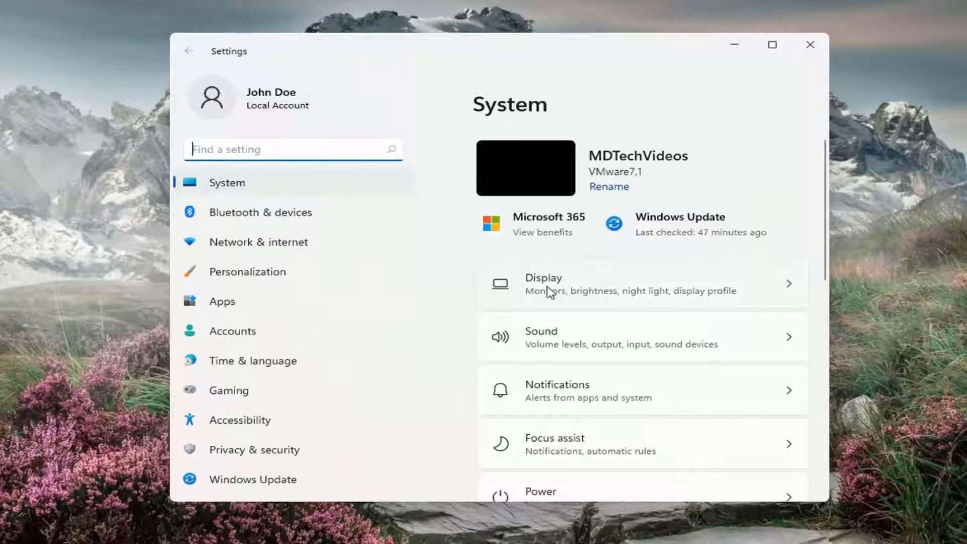
mouse_move(579, 282)
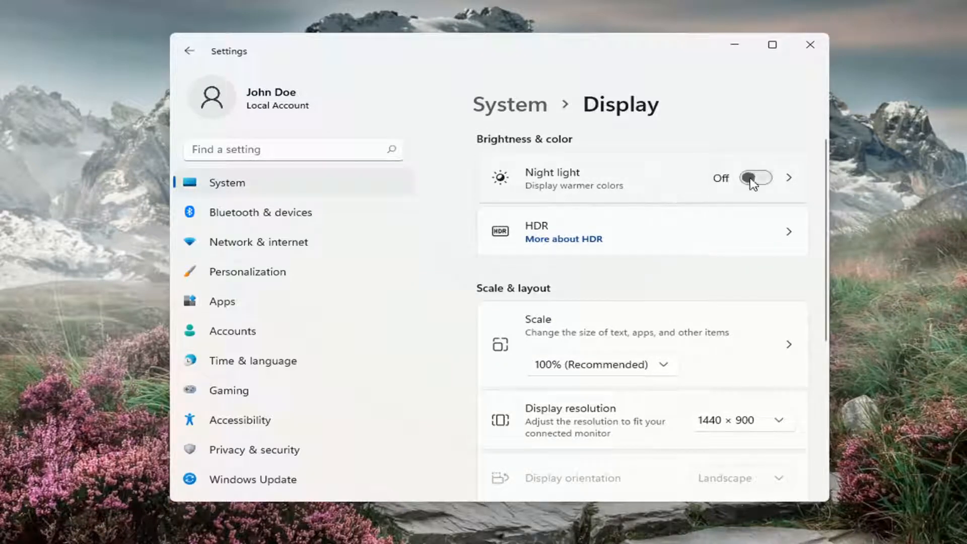
- Switch the Night light toggle to On from the Display page
left_click(755, 177)
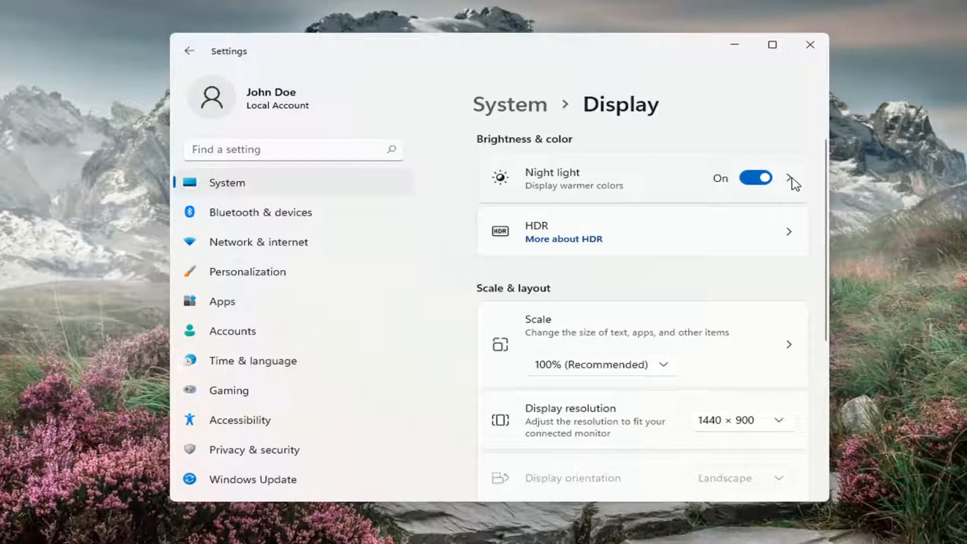
- Show Night light's strength and schedule page and use Turn off now
left_click(789, 178)
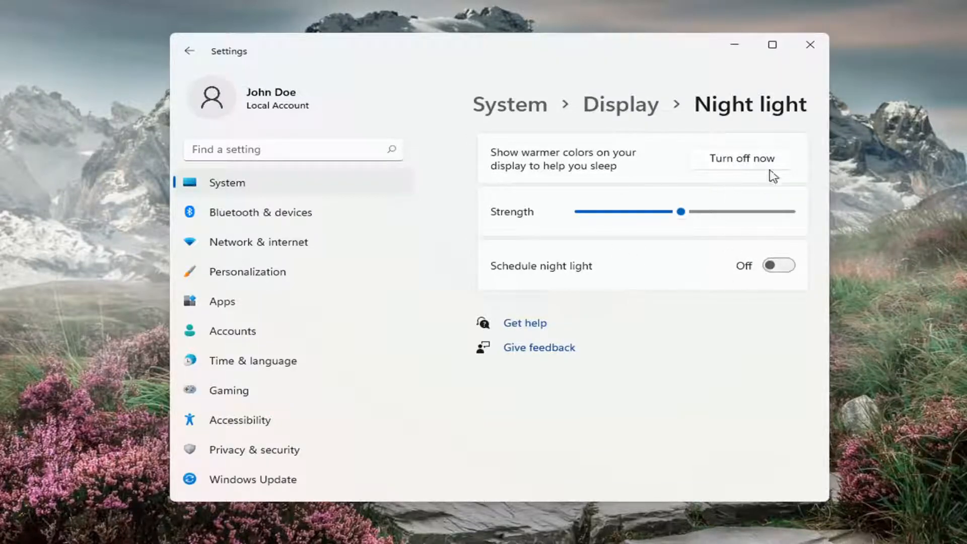
mouse_move(725, 160)
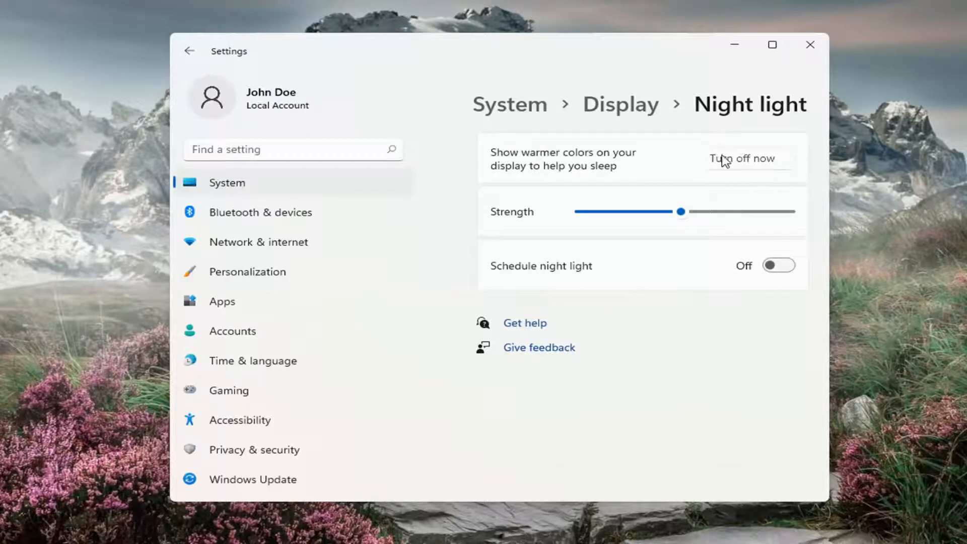
left_click(741, 158)
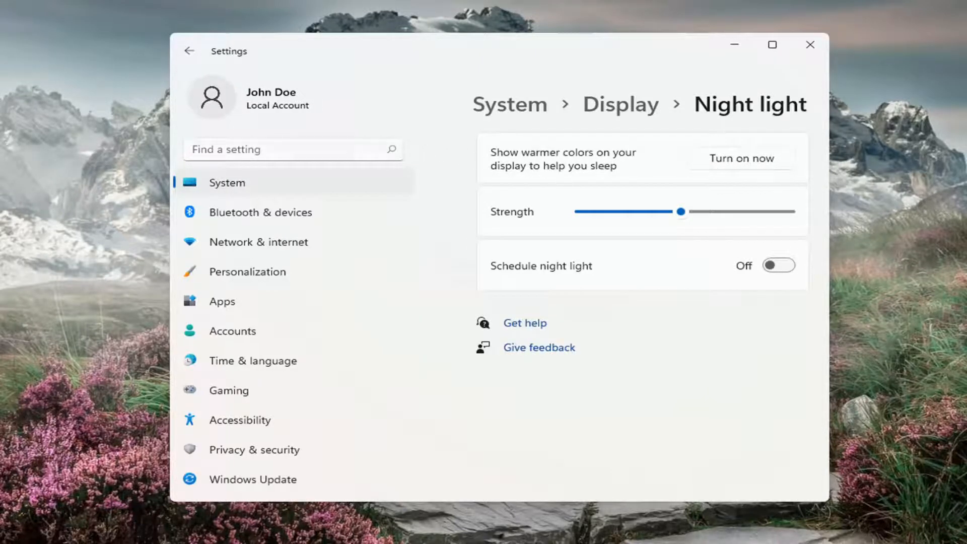